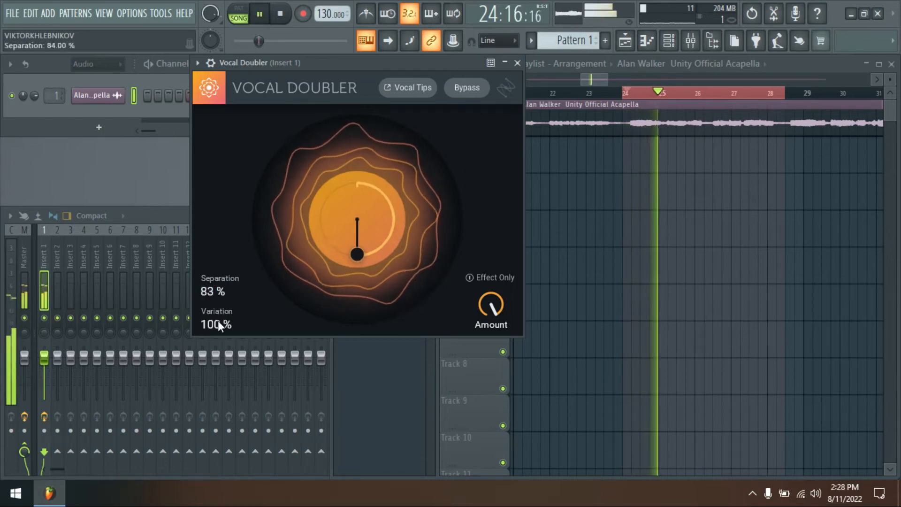
Nudge the doubler's variation level in the otherwise empty fresh project
left_click_drag(357, 218, 356, 247)
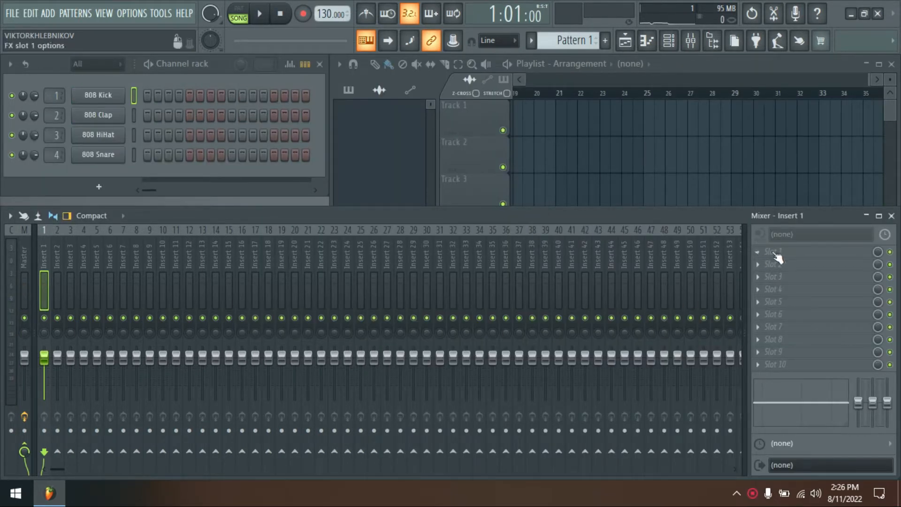
Load iZotope Vocal Doubler into Slot 1 of Mixer Insert 1 at default settings
left_click(773, 252)
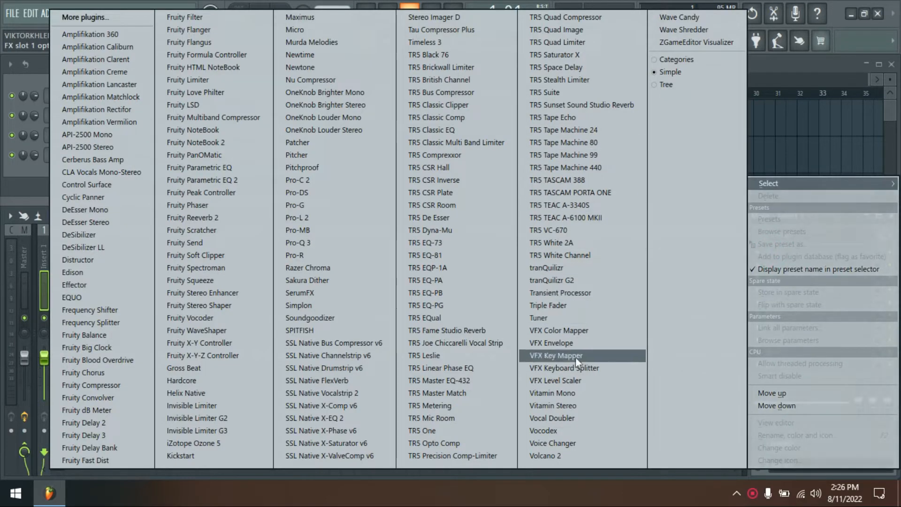
mouse_move(563, 422)
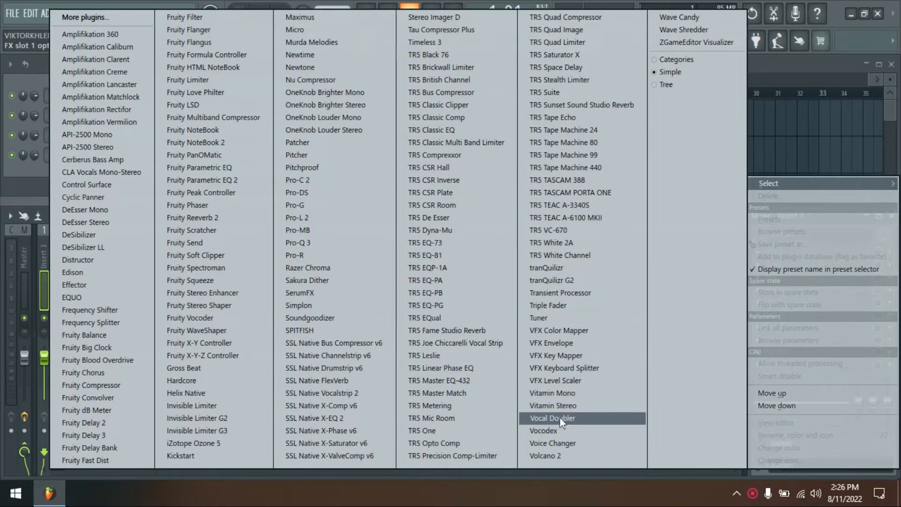
left_click(551, 419)
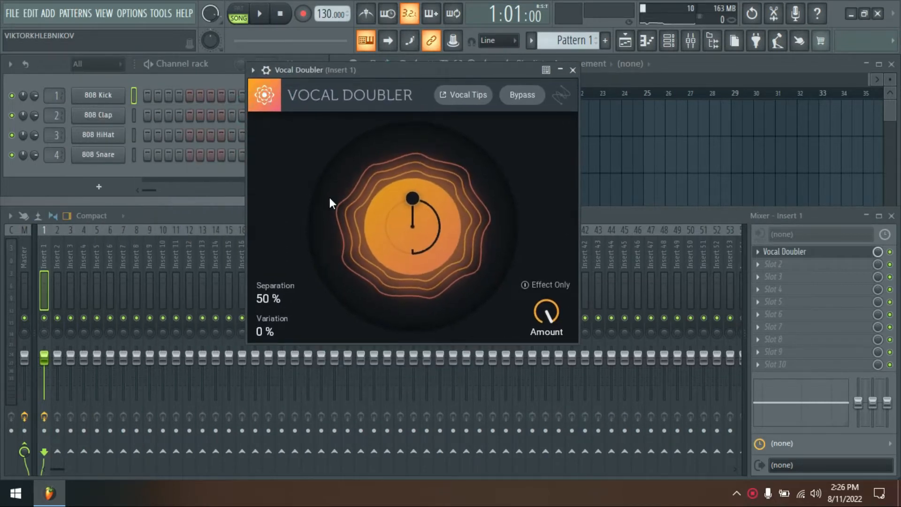
Audition the Vocal Doubler handle from ~84% separation up to maximum, landing on full separation with zero variation
left_click_drag(413, 206, 412, 188)
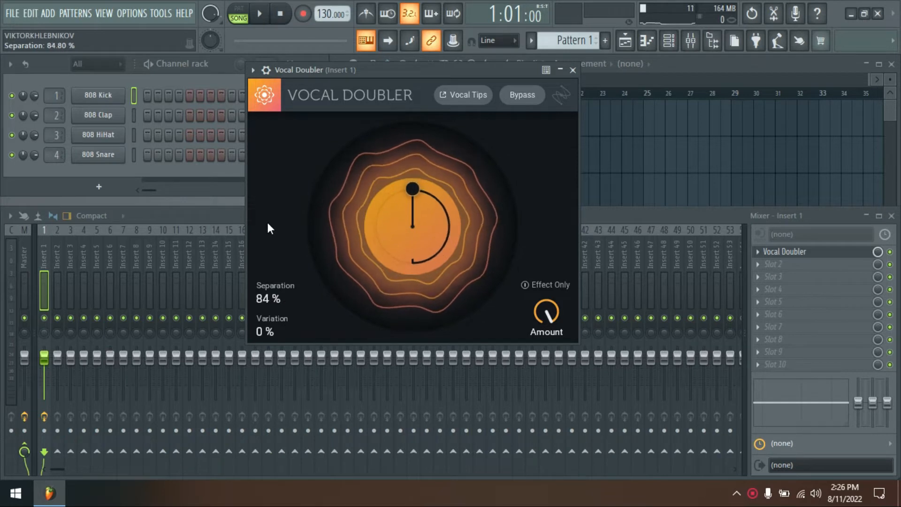
left_click_drag(411, 187, 422, 203)
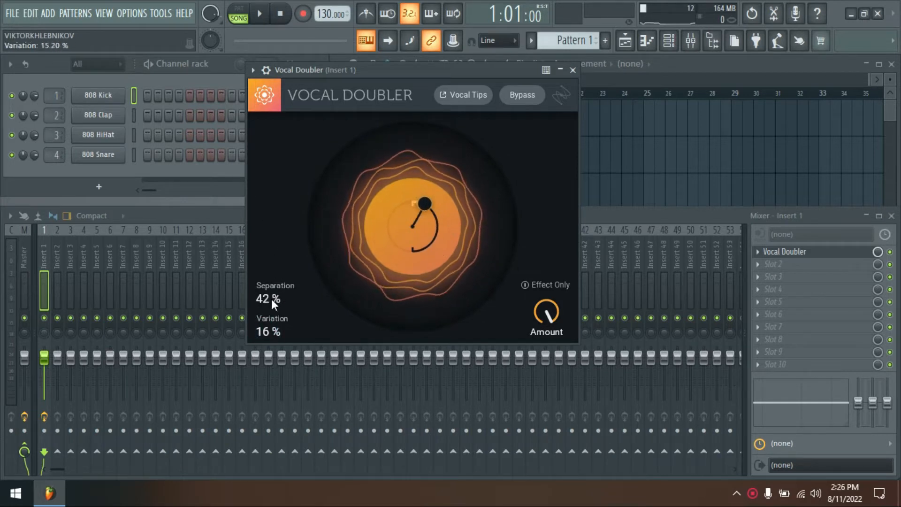
left_click_drag(546, 313, 546, 298)
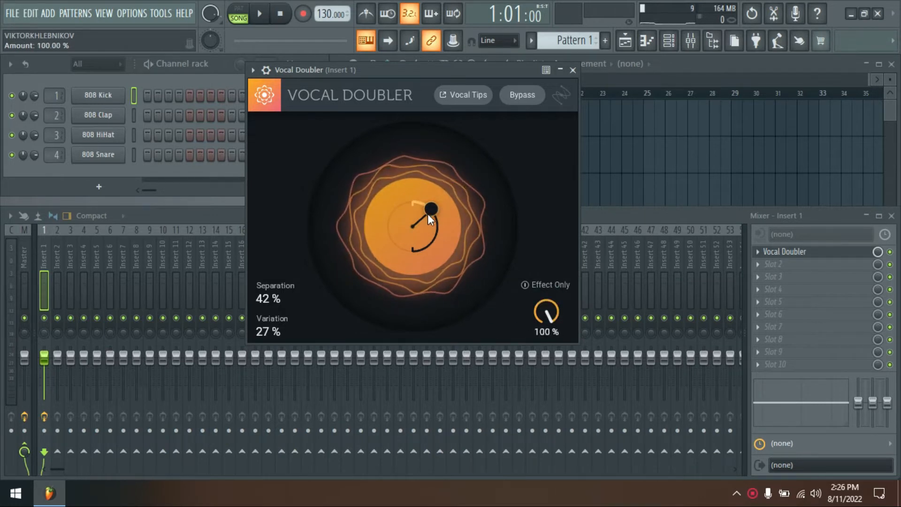
left_click_drag(431, 209, 412, 265)
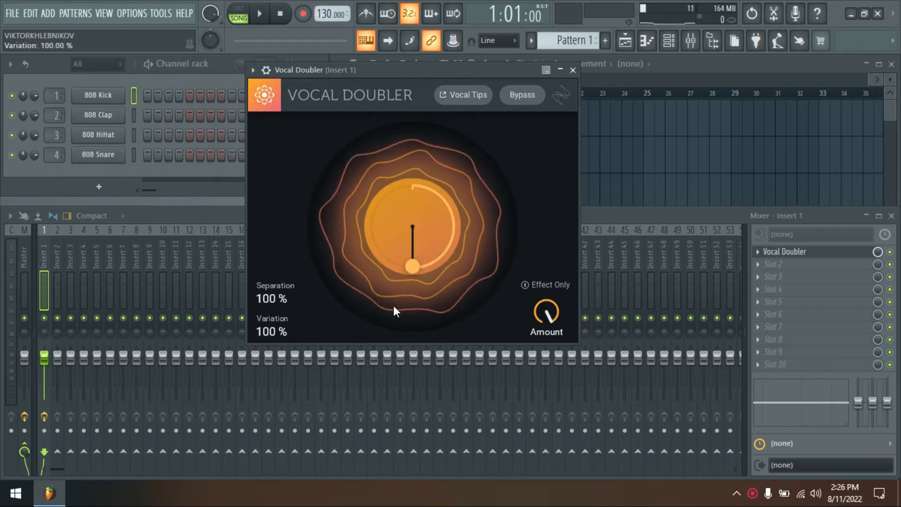
left_click_drag(411, 266, 425, 270)
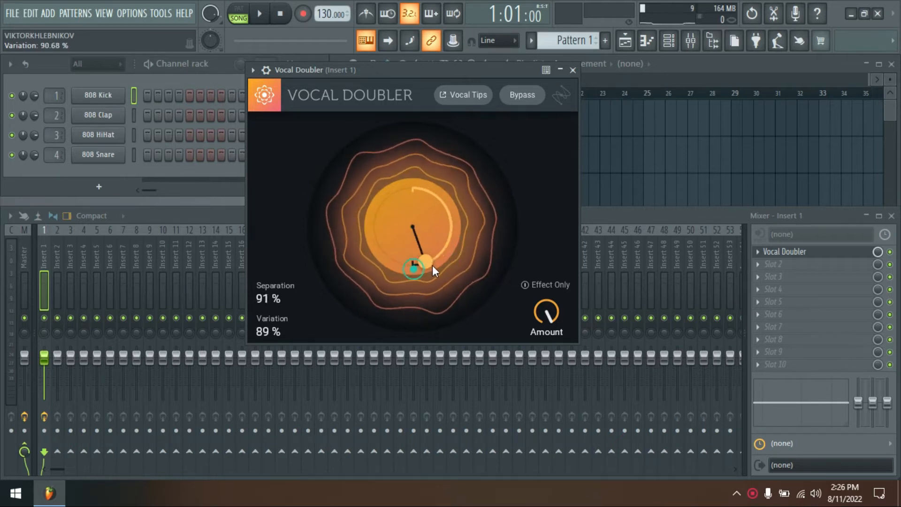
left_click_drag(423, 267, 412, 183)
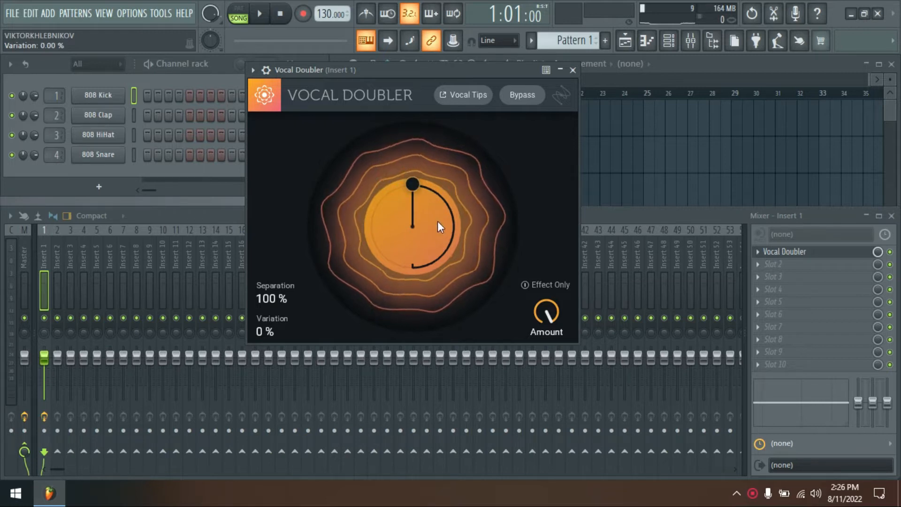
Sweep the handle through low and moderate settings, ending near 100% separation and 83% variation
left_click_drag(412, 183, 447, 201)
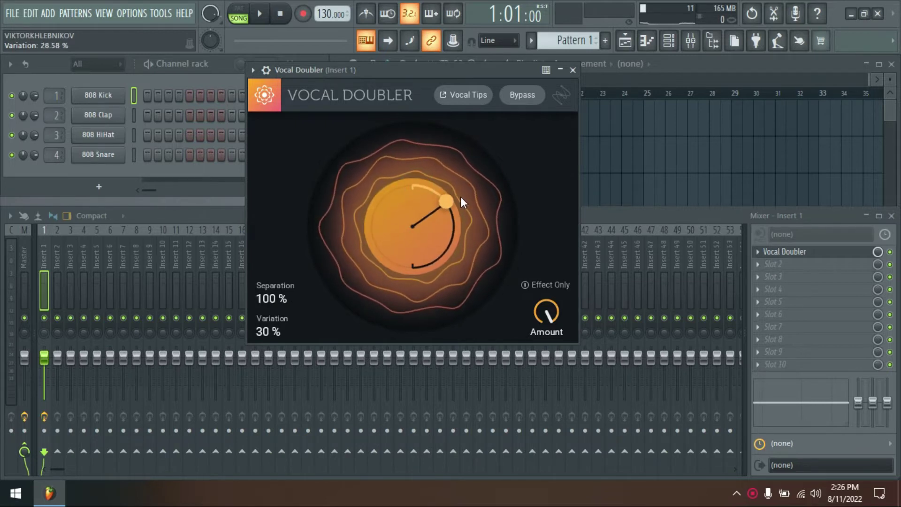
left_click_drag(447, 201, 425, 232)
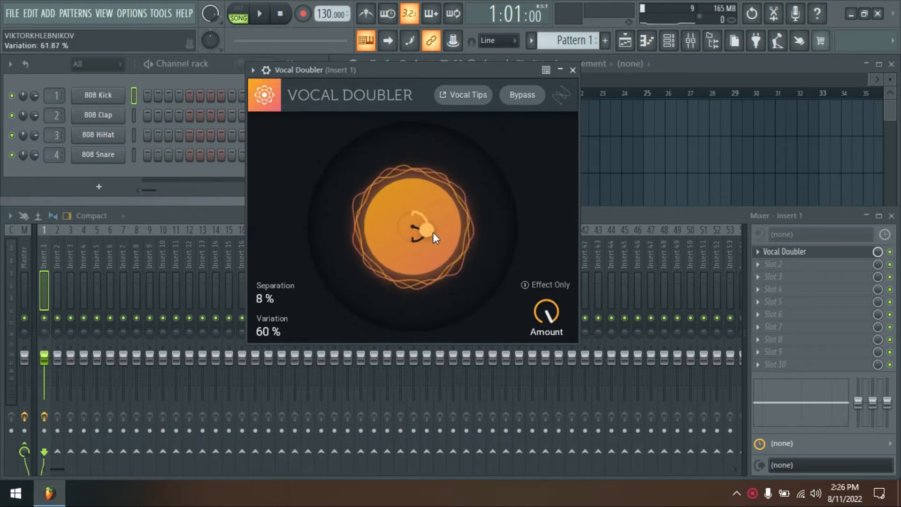
left_click_drag(426, 230, 453, 214)
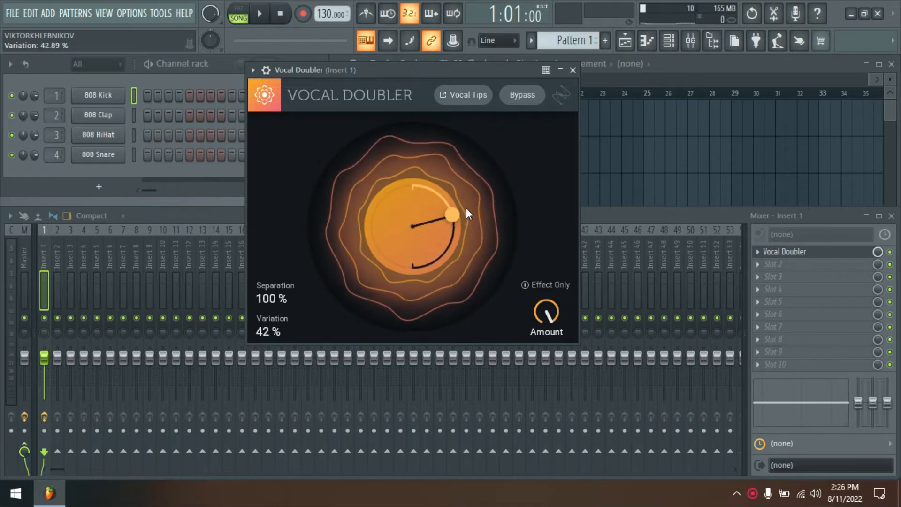
left_click_drag(451, 214, 432, 232)
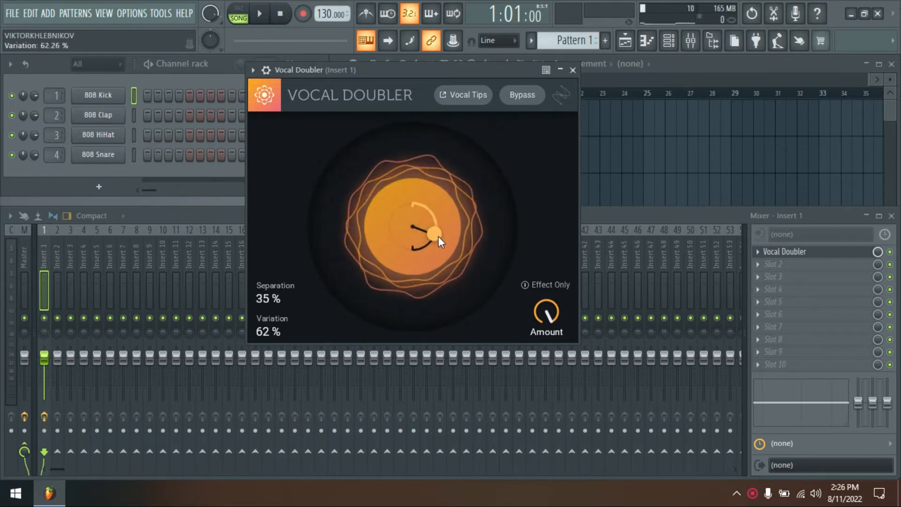
left_click_drag(433, 233, 434, 262)
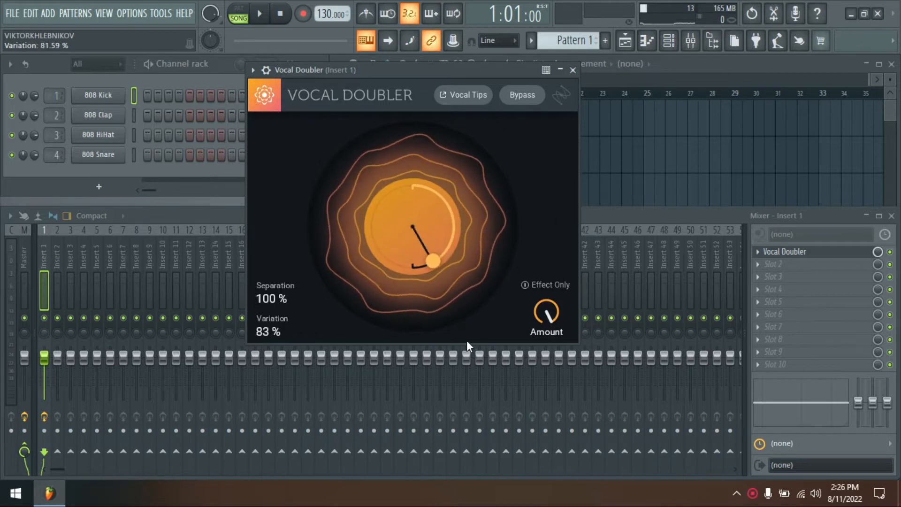
left_click_drag(431, 262, 413, 265)
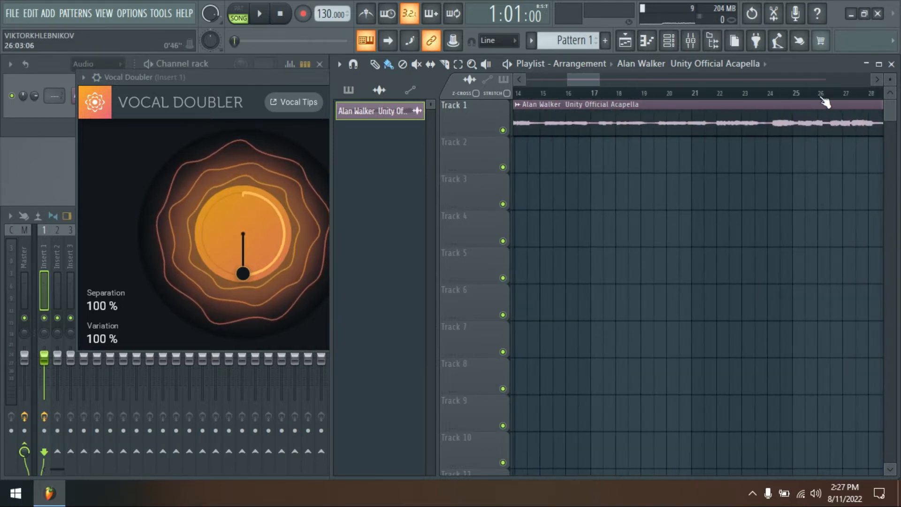
Start looping playback of the acapella through Vocal Doubler
left_click(263, 15)
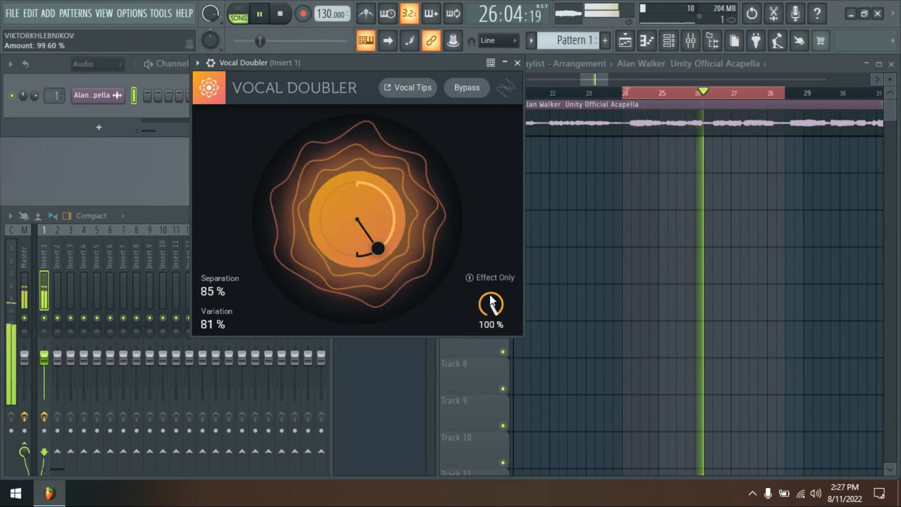
Lower Vocal Doubler's Amount from 100% to about 76% while the acapella plays
left_click_drag(491, 303, 488, 336)
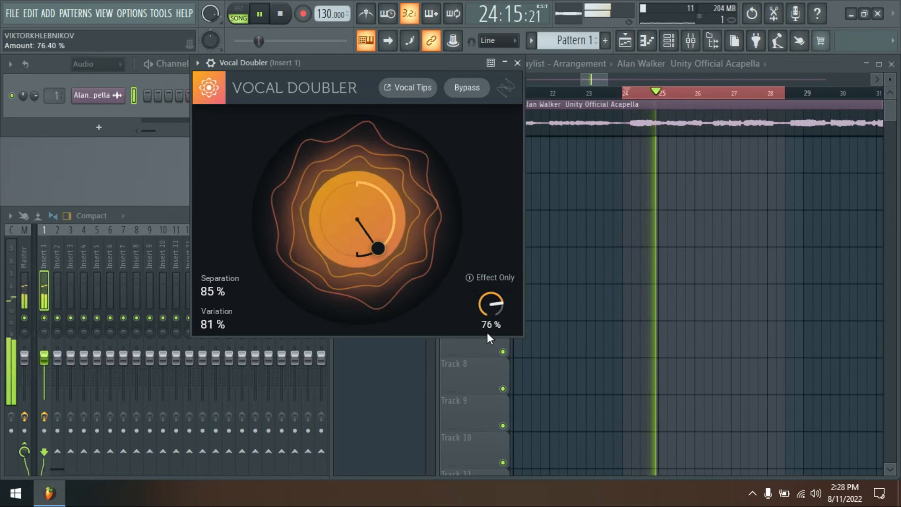